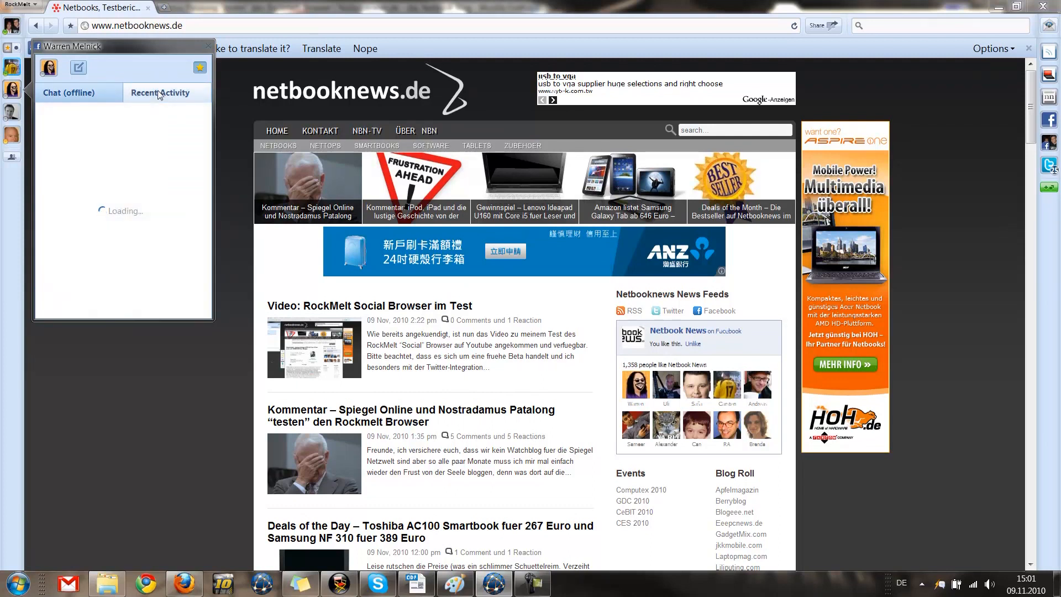
Step: Select a friend in the left sidebar to start a chat with them
{"action": "left_click", "coordinate": [135, 26]}
{"action": "type", "text": "carrypad.com"}
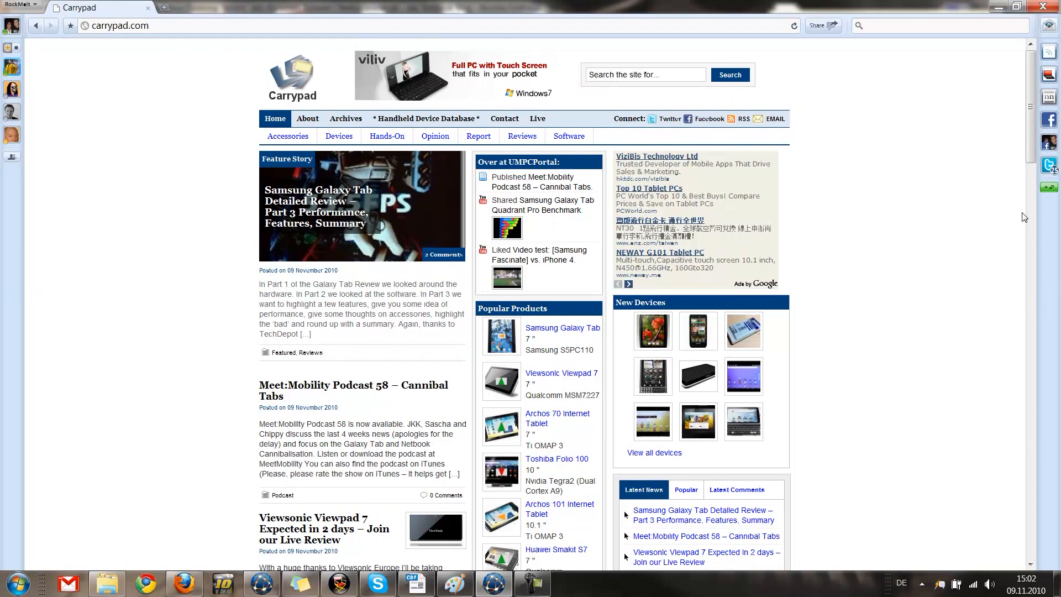
{"action": "left_click", "coordinate": [819, 25]}
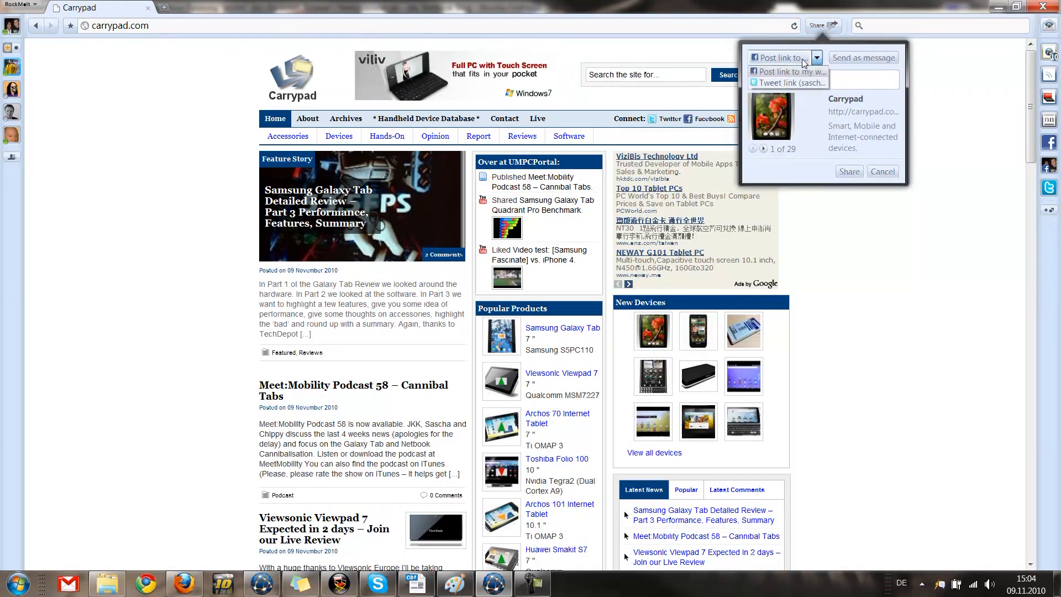